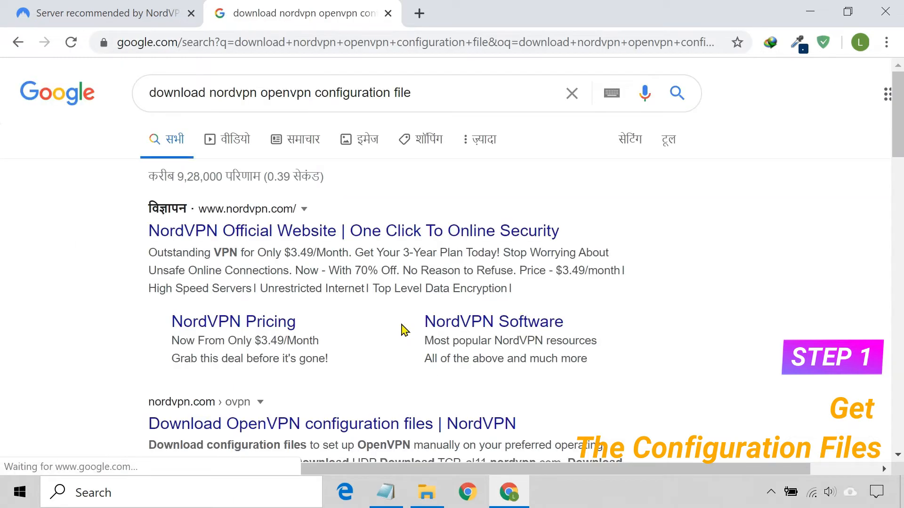
# - Download the OpenVPN UDP config for recommended NordVPN US server us5286 from the server tools page
pyautogui.scroll(-3)
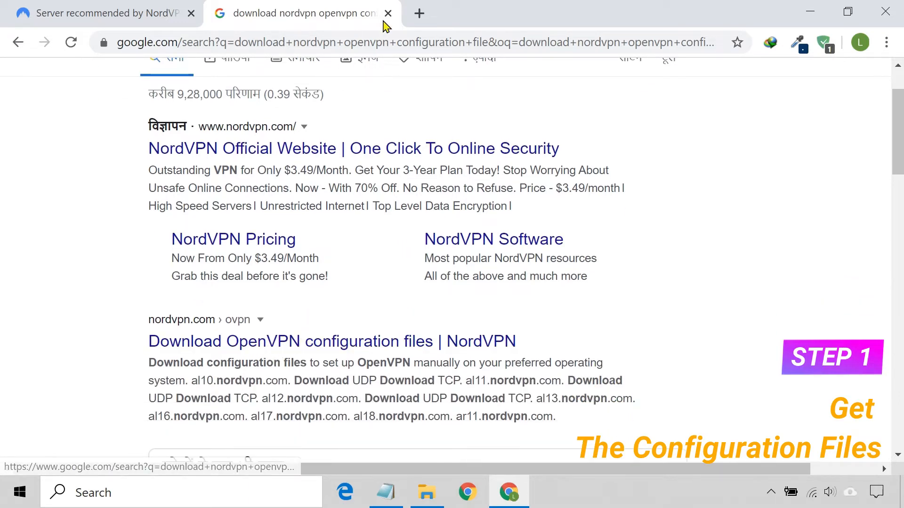
pyautogui.click(103, 13)
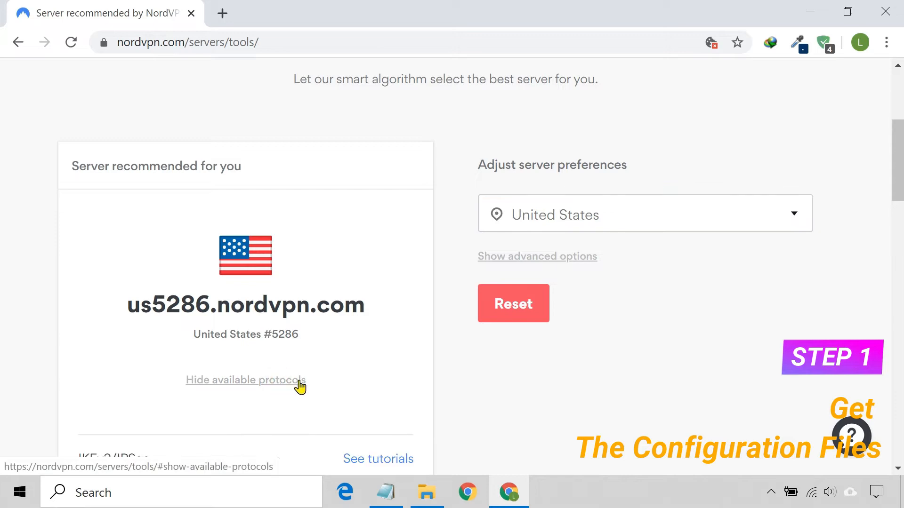
pyautogui.scroll(-3)
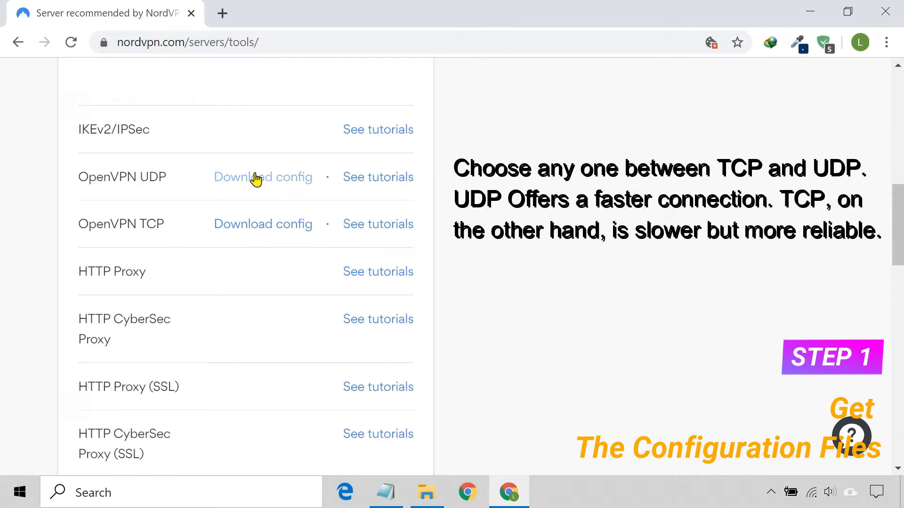
pyautogui.click(266, 171)
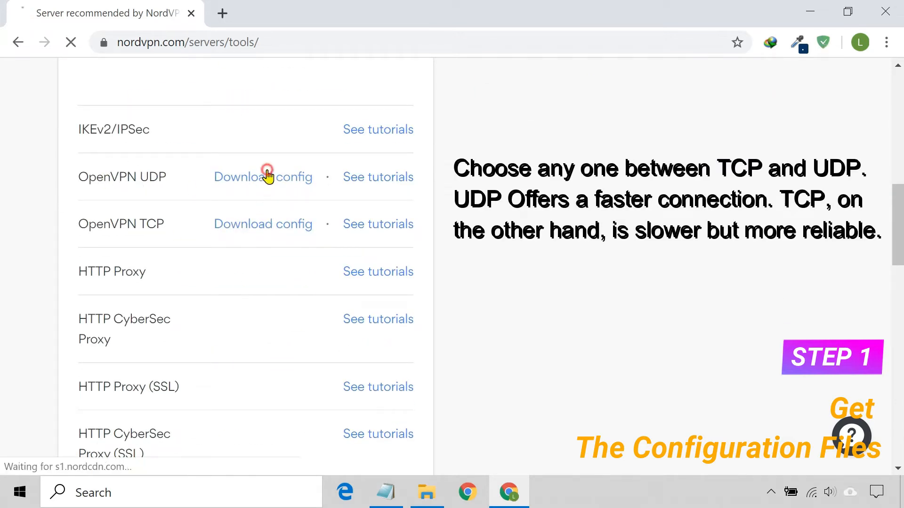
pyautogui.click(266, 173)
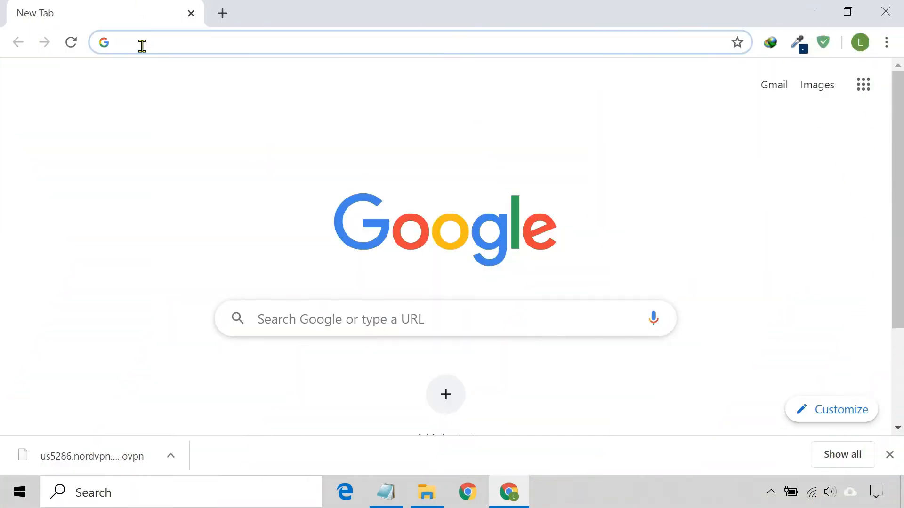
# - Go to openvpn.net/community-downloads and download the OpenVPN 2.4.9 Windows 10 .exe installer
pyautogui.write('https://openvpn.net/community-downloads/')
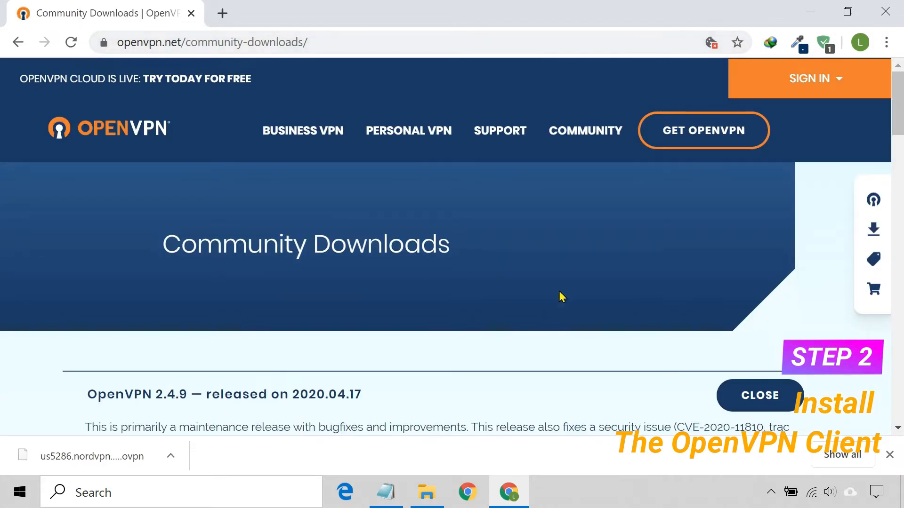
pyautogui.scroll(-3)
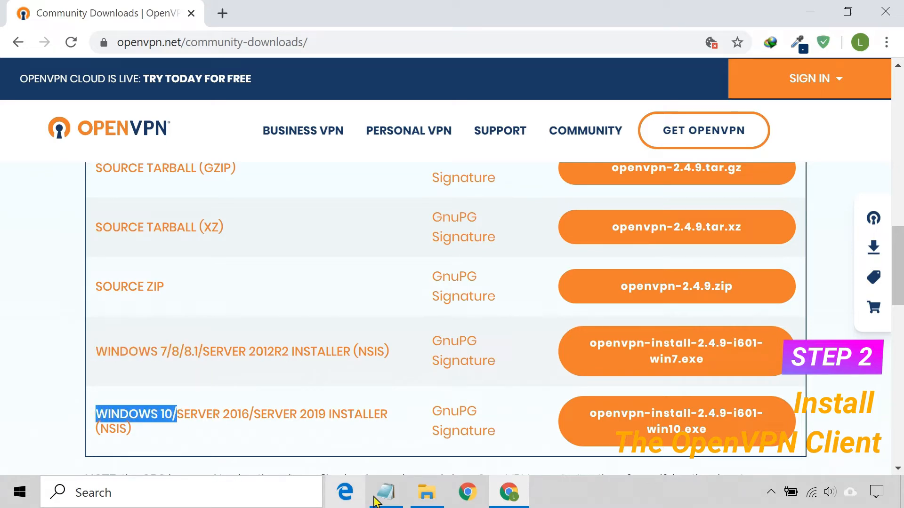
pyautogui.click(675, 421)
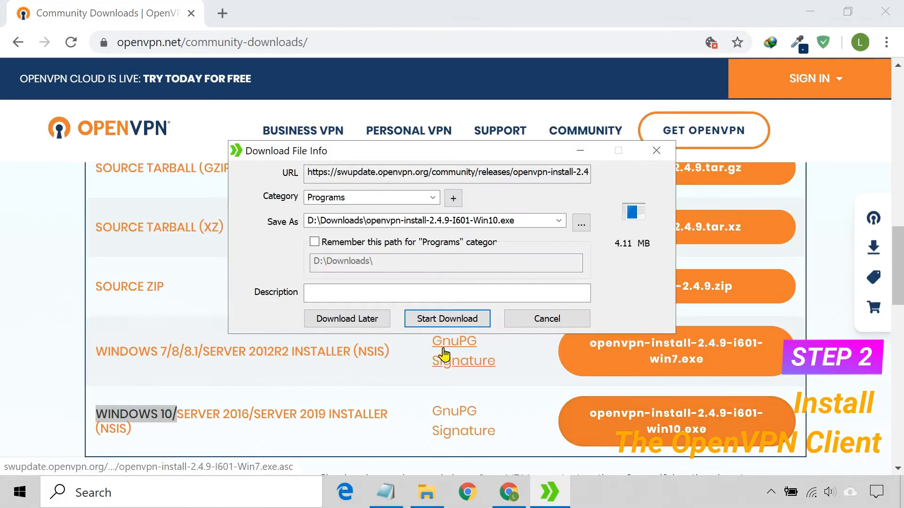
pyautogui.click(447, 318)
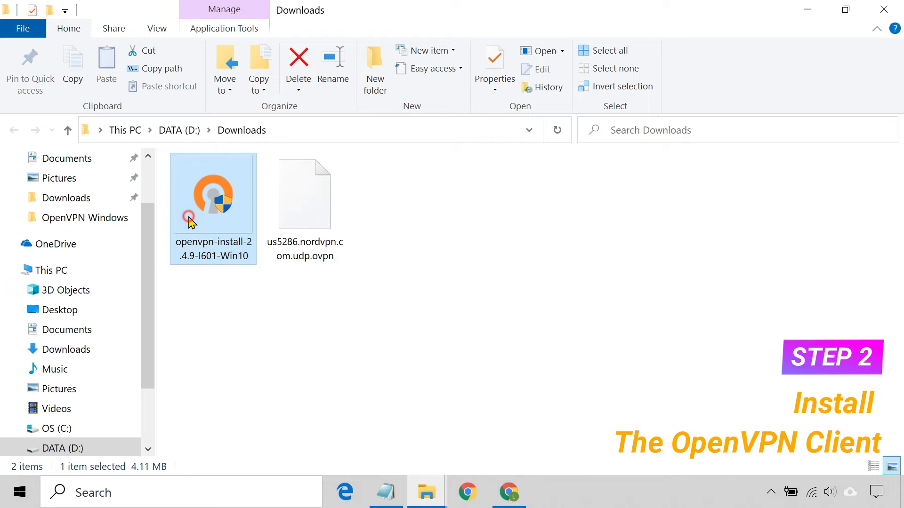
# - Run the downloaded installer, accept the license and finish installing OpenVPN 2.4.9
pyautogui.doubleClick(212, 194)
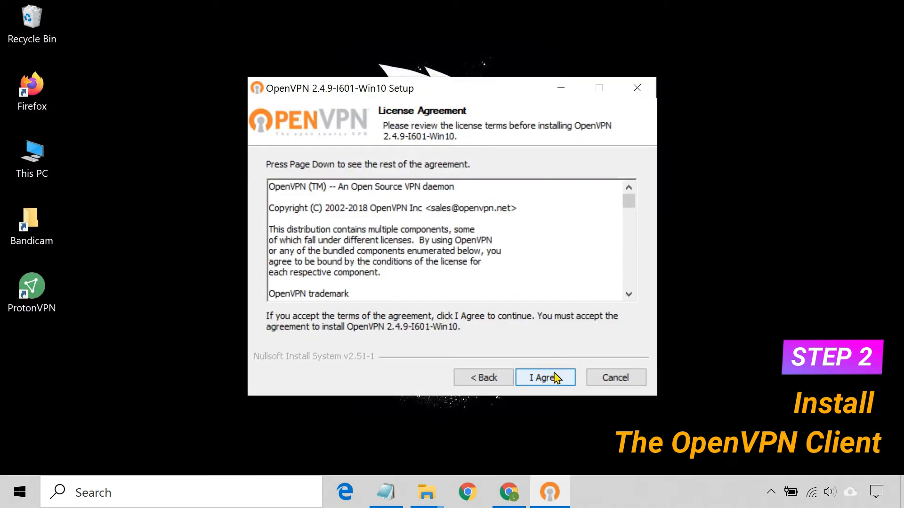
pyautogui.click(545, 378)
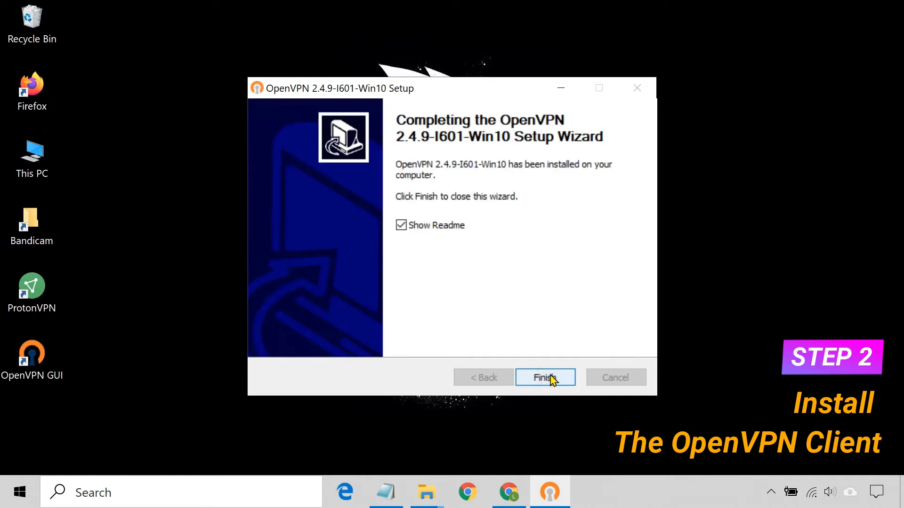
pyautogui.click(544, 377)
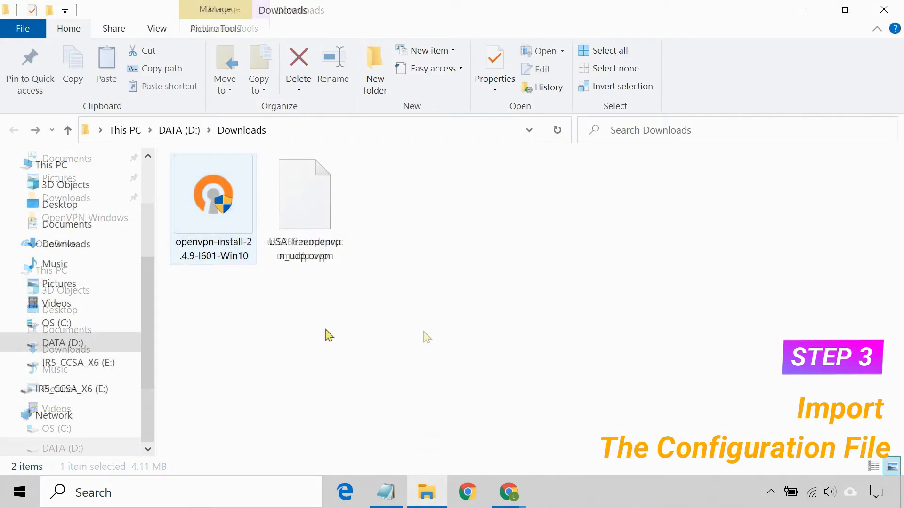
# - Copy the USA .ovpn file into C:\Program Files\OpenVPN\config, continuing past the administrator prompt
pyautogui.click(304, 194)
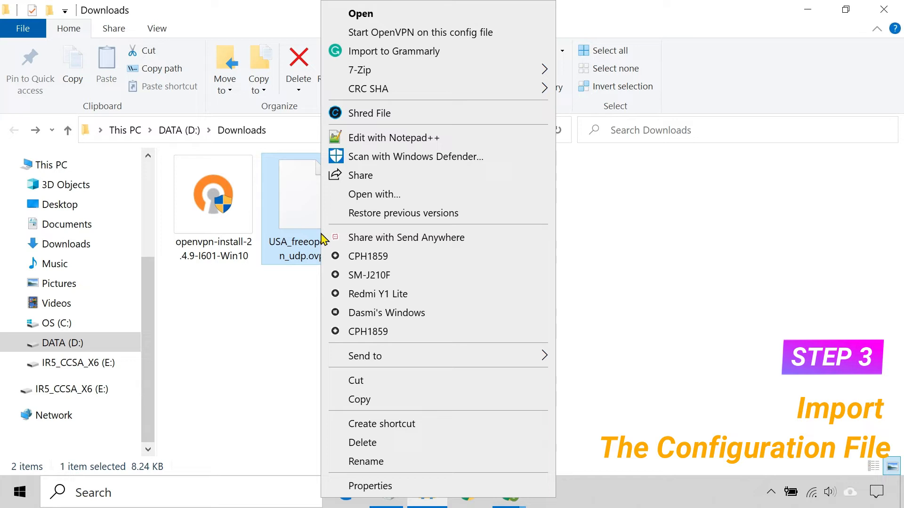
pyautogui.click(373, 396)
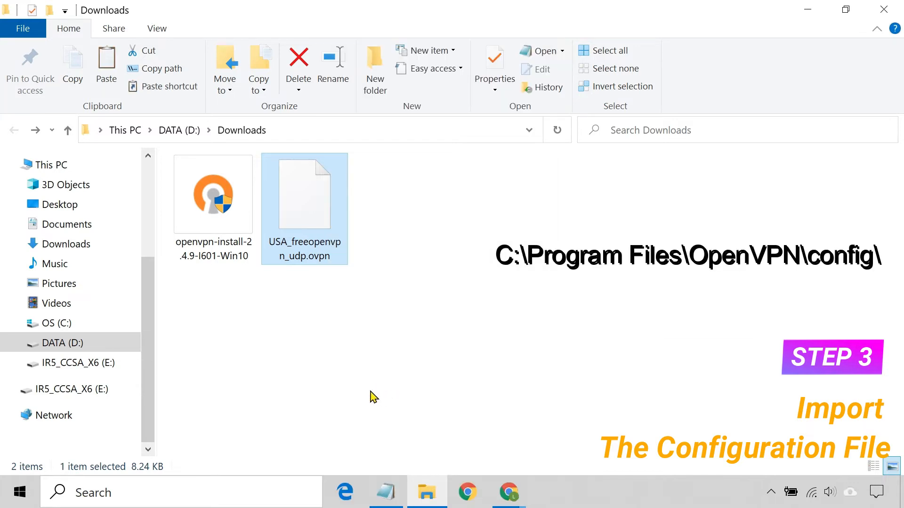
pyautogui.click(55, 323)
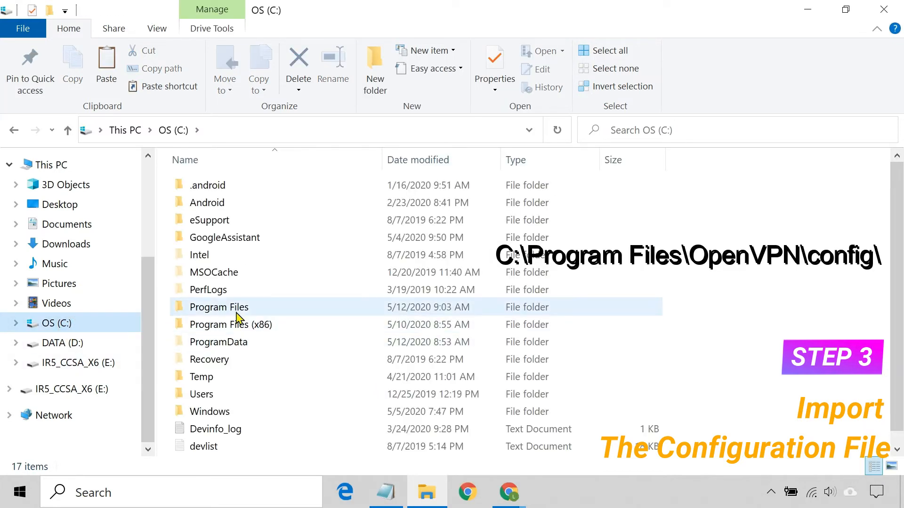
pyautogui.doubleClick(219, 306)
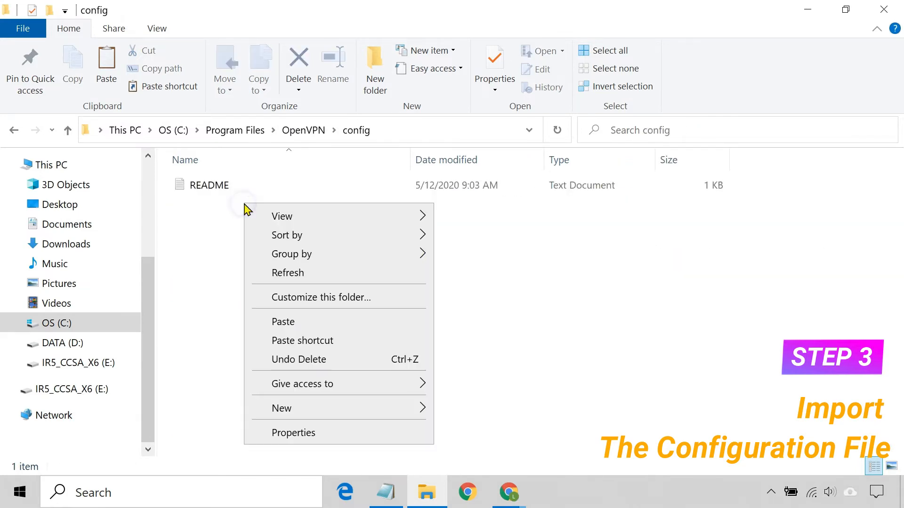
pyautogui.click(283, 321)
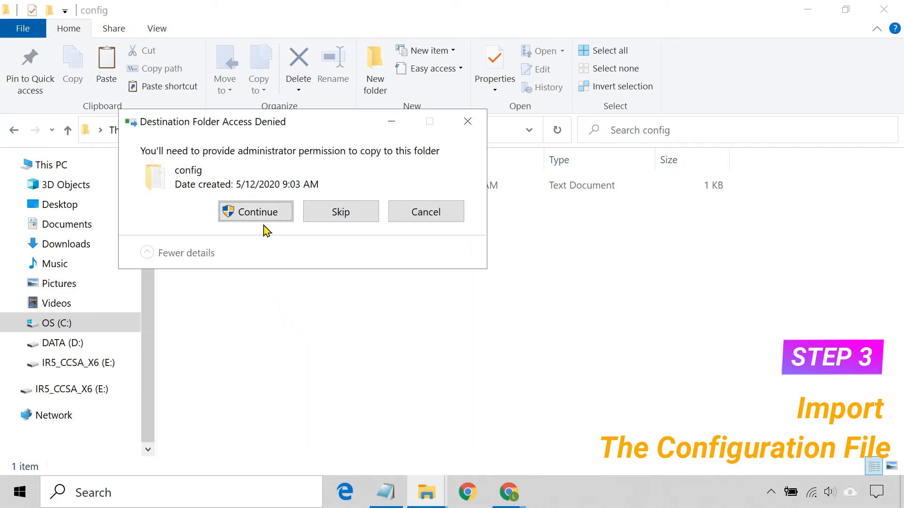
pyautogui.click(255, 210)
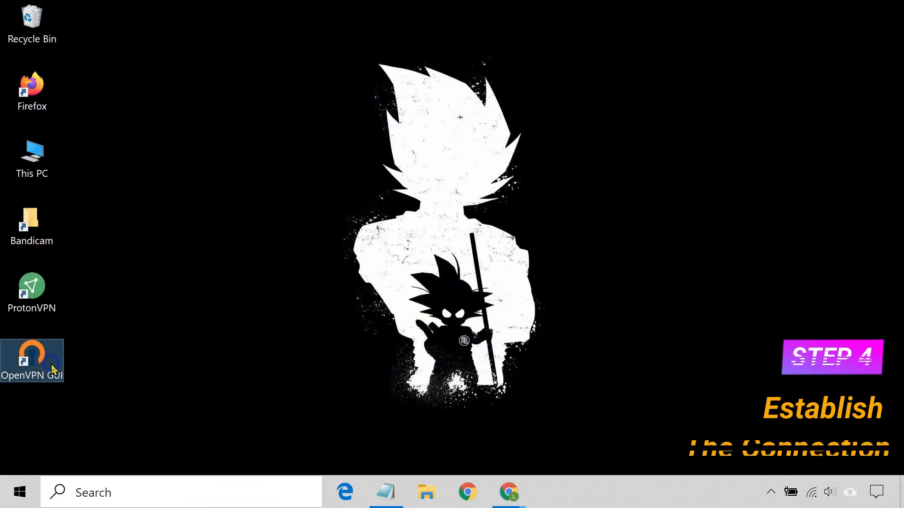
# - Launch OpenVPN GUI and start connecting to the USA_freeopenvpn_udp server from the tray icon
pyautogui.rightClick(31, 361)
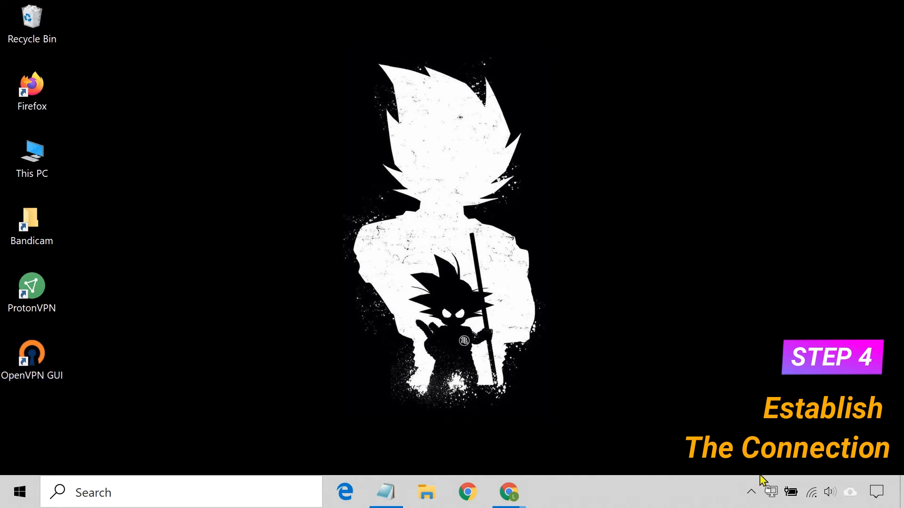
pyautogui.moveTo(770, 492)
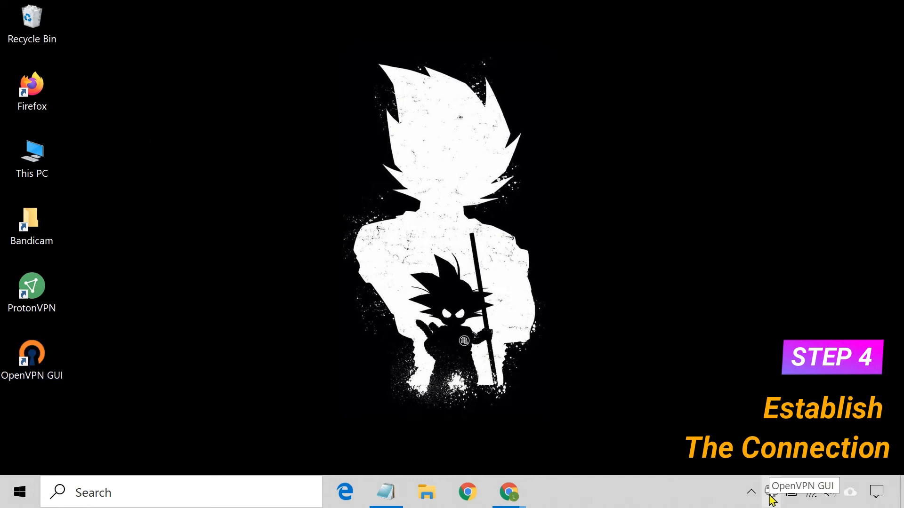
pyautogui.rightClick(769, 492)
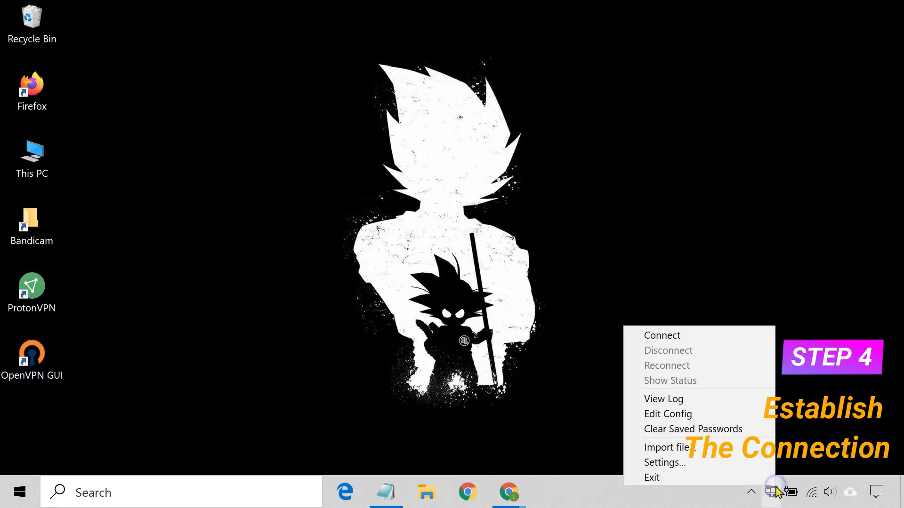
pyautogui.click(693, 334)
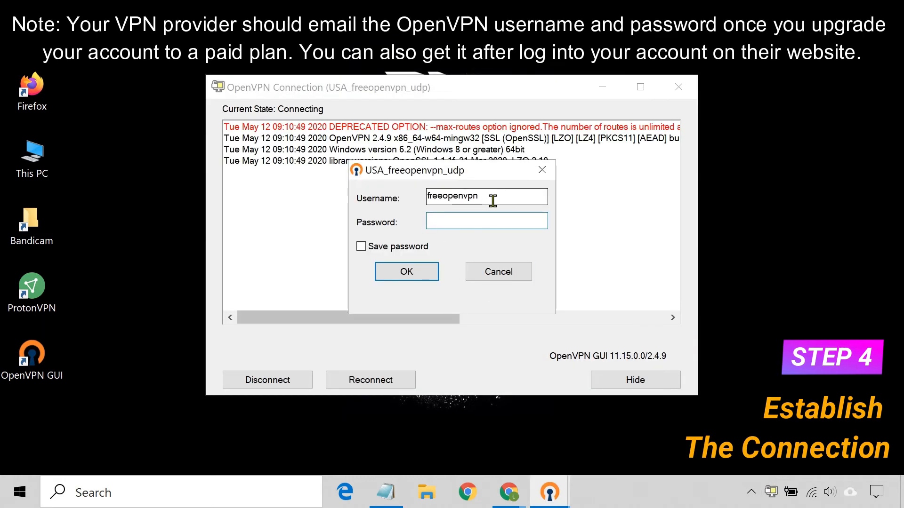
# - Enter the account username and saved password, connect, then hide the status window
pyautogui.click(485, 220)
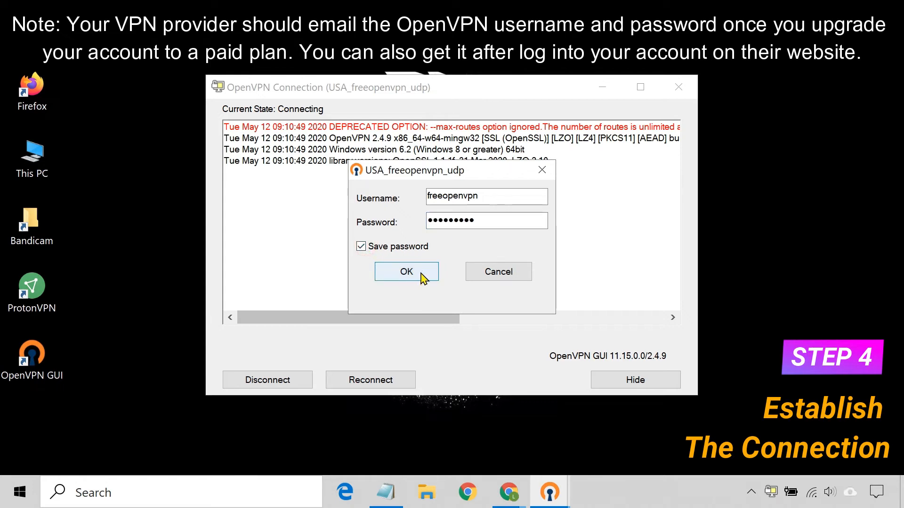
pyautogui.click(406, 271)
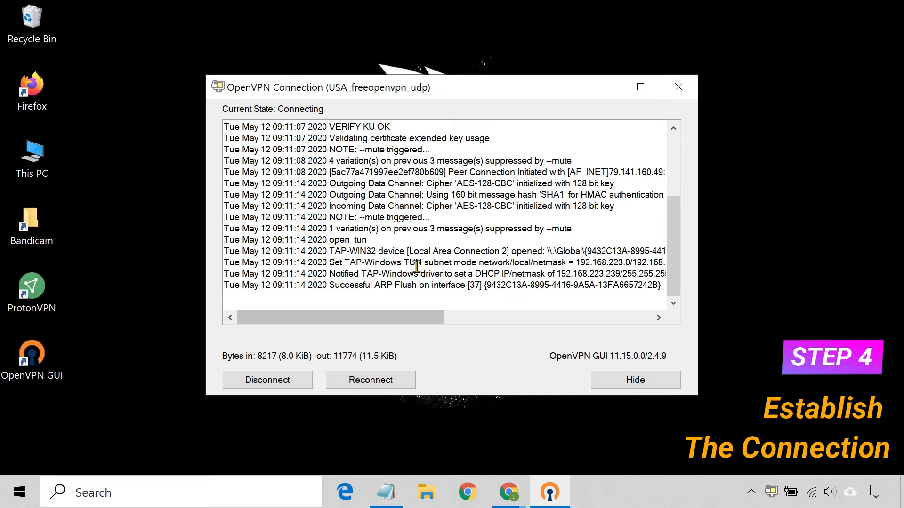
pyautogui.click(635, 379)
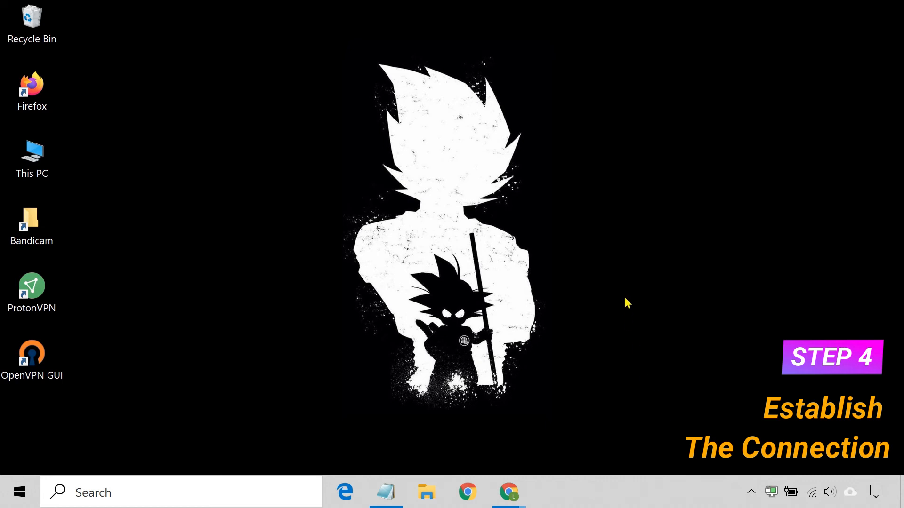
# - Check on iplocation.net that the public IP now locates to Chicago, Illinois, United States
pyautogui.click(508, 491)
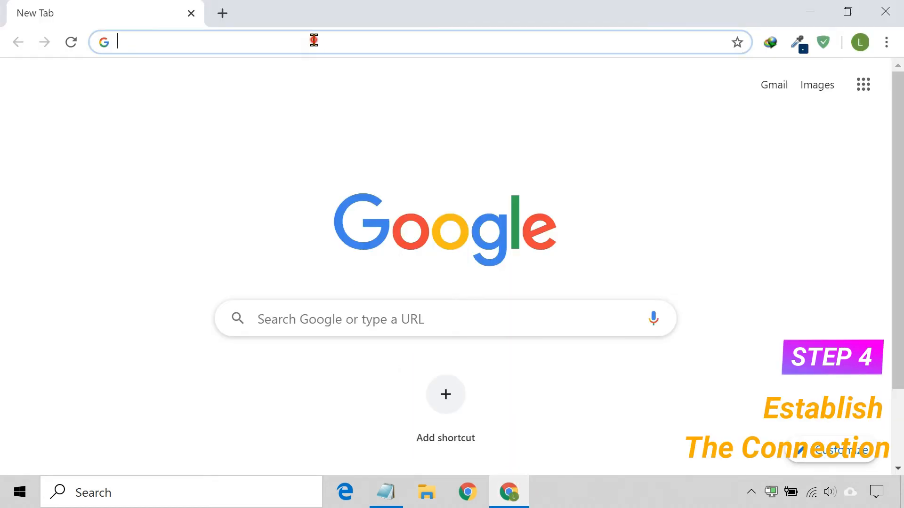
pyautogui.write('iplocation.net')
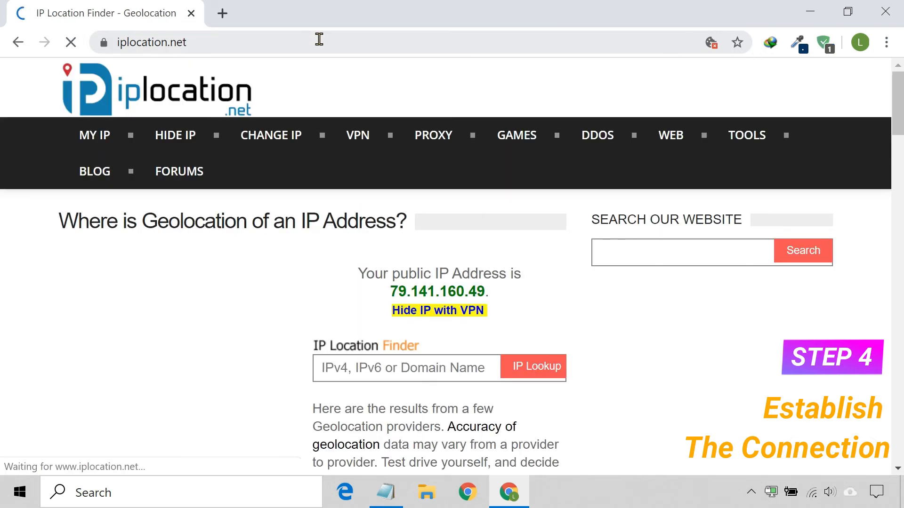
pyautogui.scroll(-3)
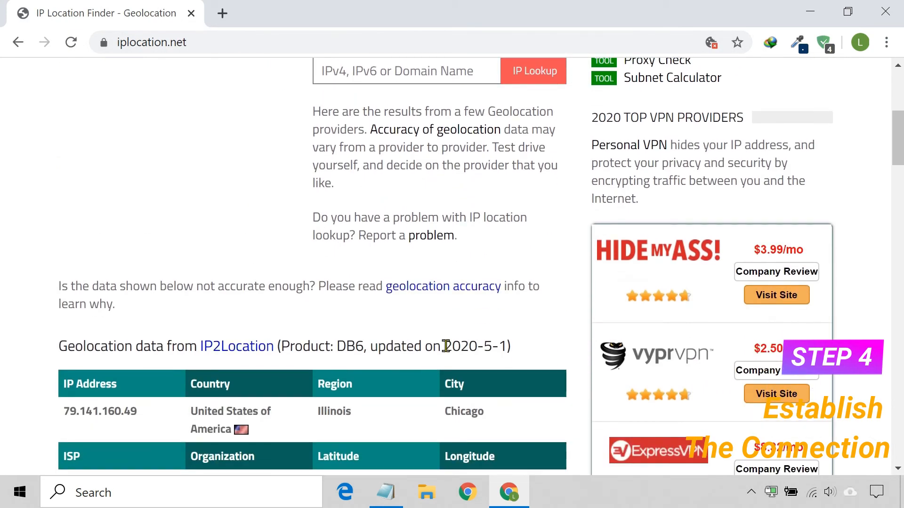
pyautogui.scroll(-3)
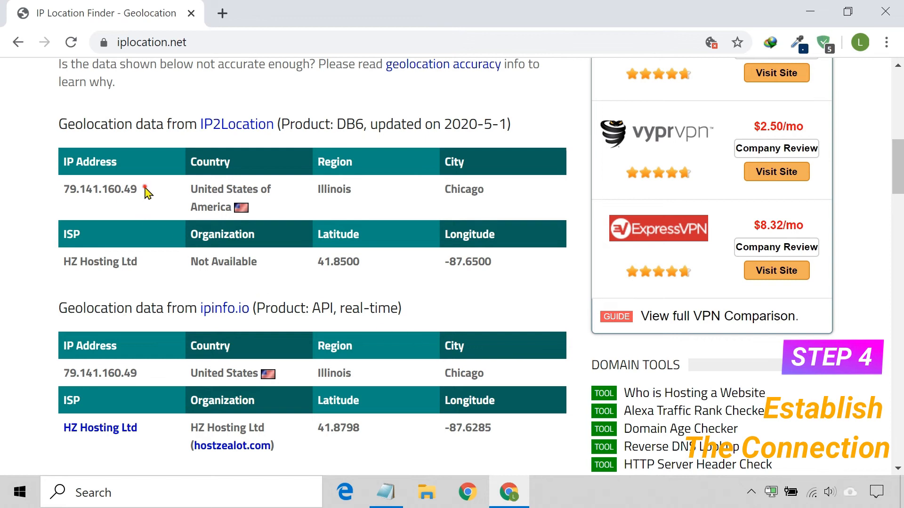
pyautogui.moveTo(187, 194)
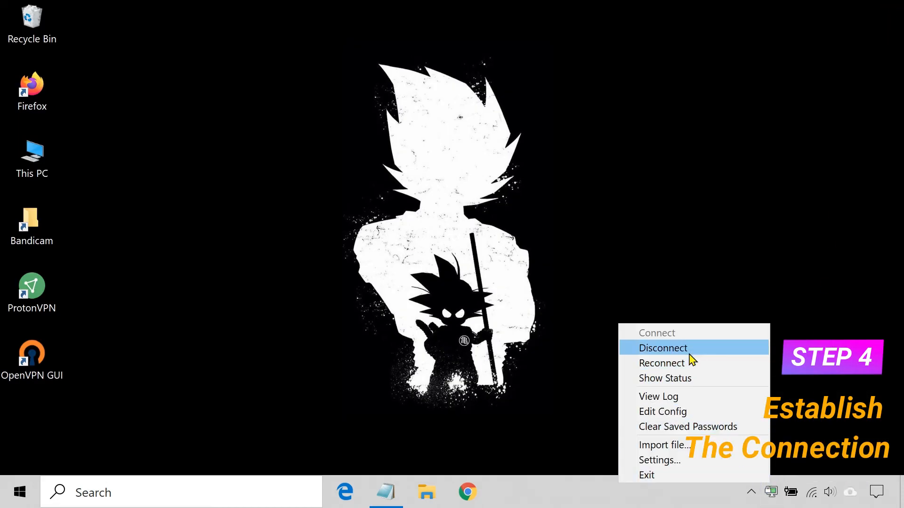
# - Disconnect the VPN from the tray icon, then bring up the OpenVPN GUI Settings window
pyautogui.click(662, 349)
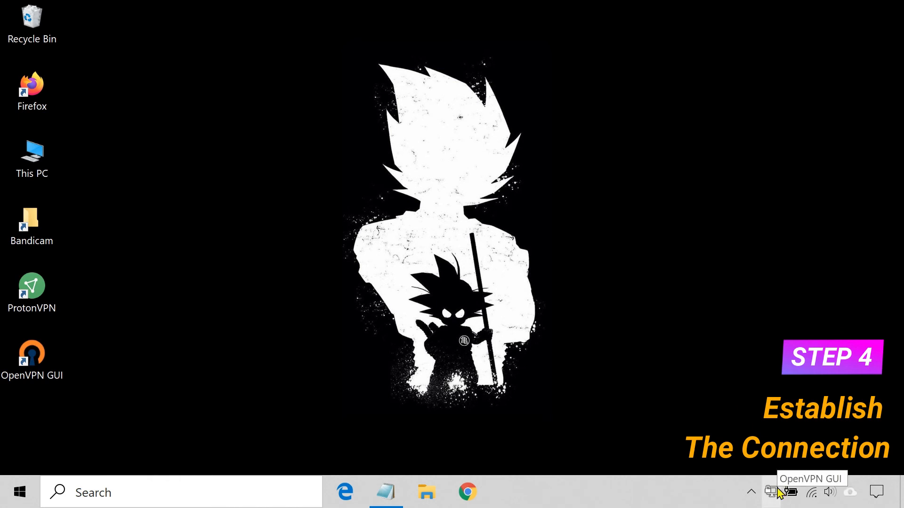
pyautogui.click(772, 491)
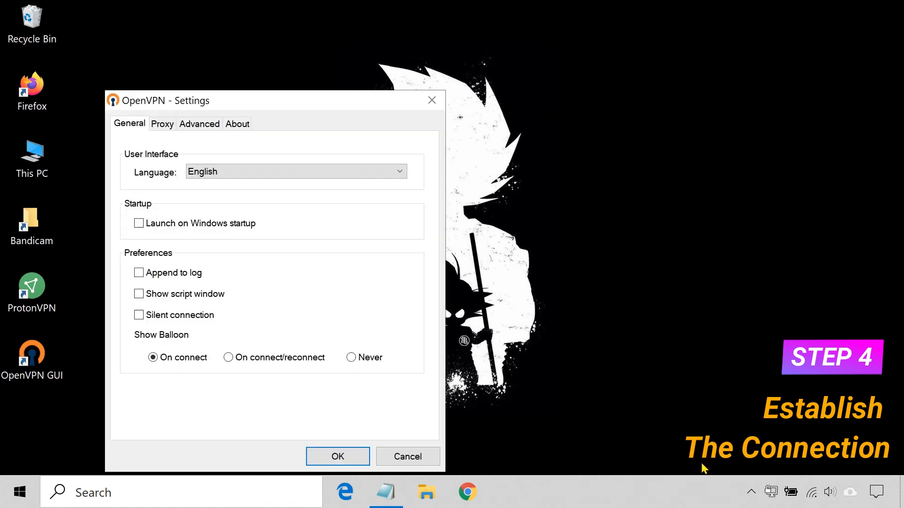